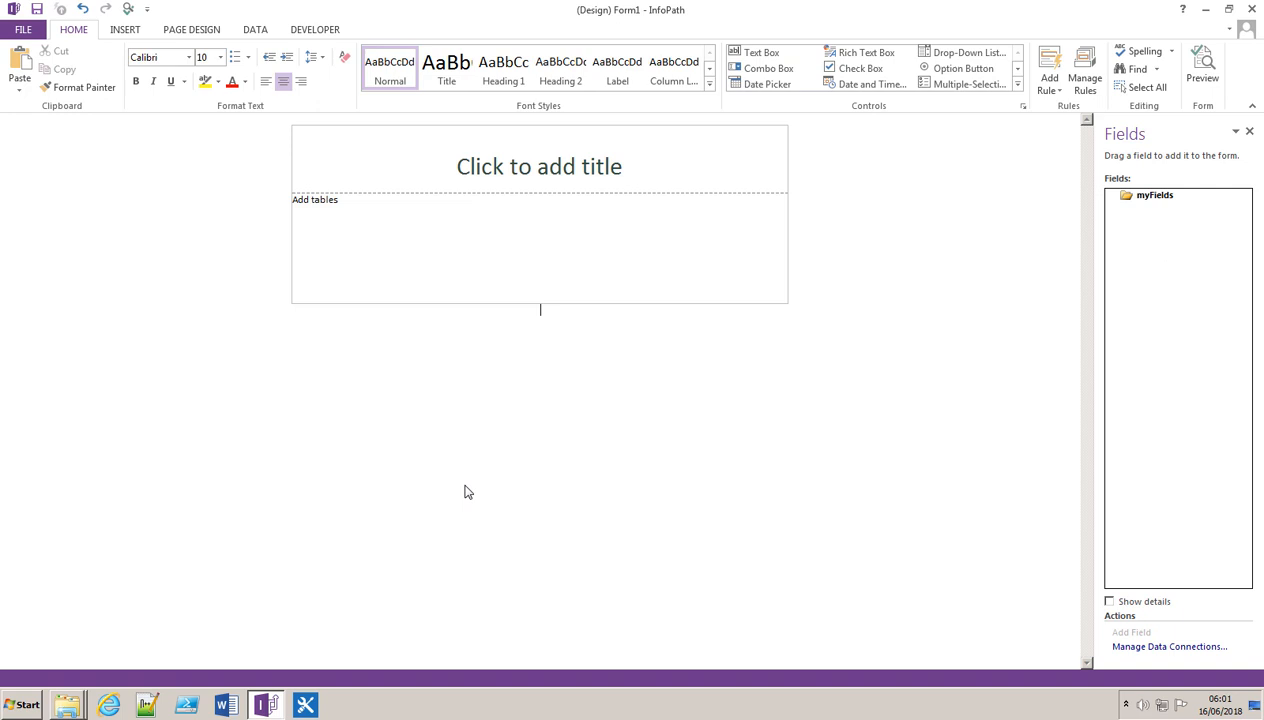
mouse_move(1230, 668)
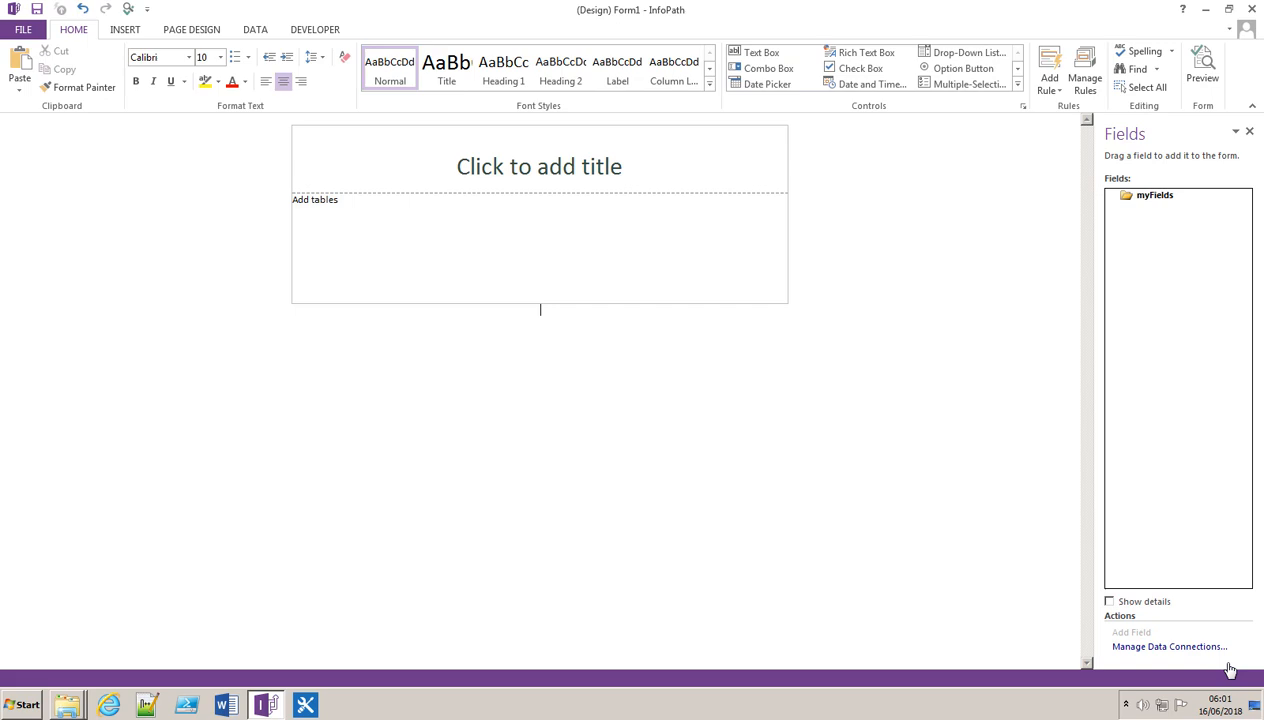
mouse_move(1258, 704)
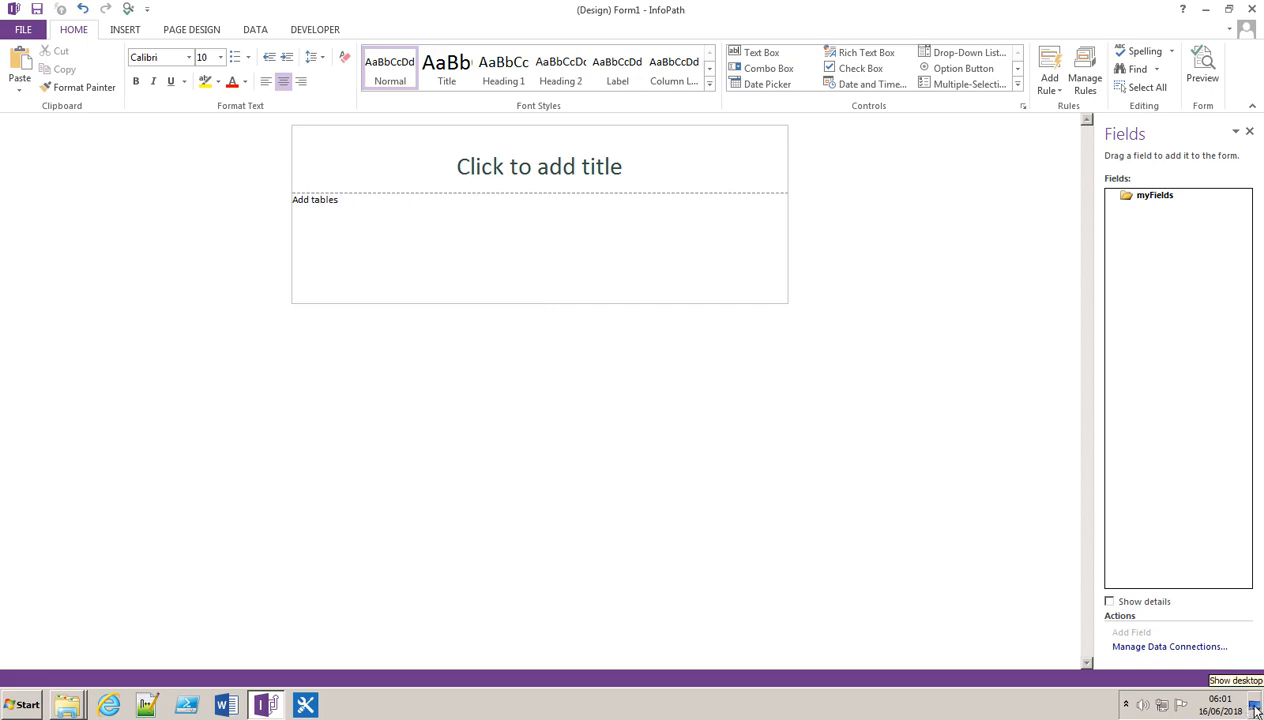
Step: Show the desktop and open Items.xml from the InfoPath Files folder, listing Chair 49.45 and Table 149.99
left_click(1260, 704)
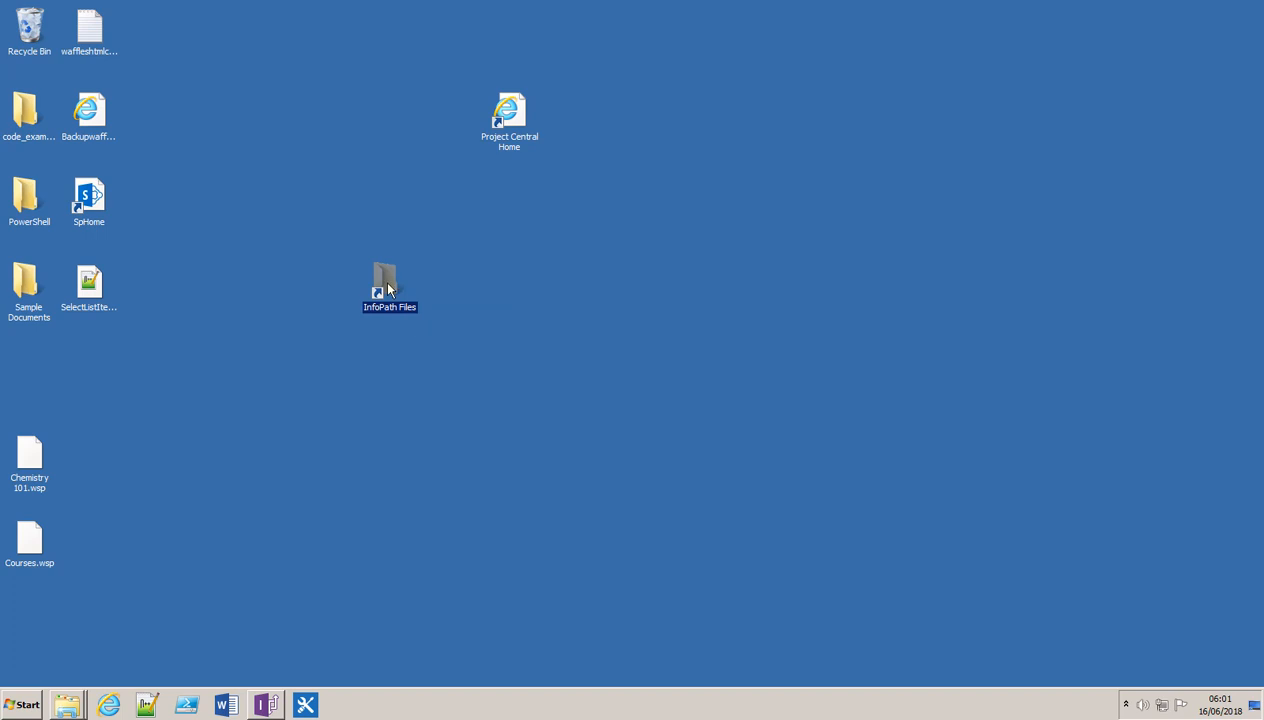
double_click(384, 280)
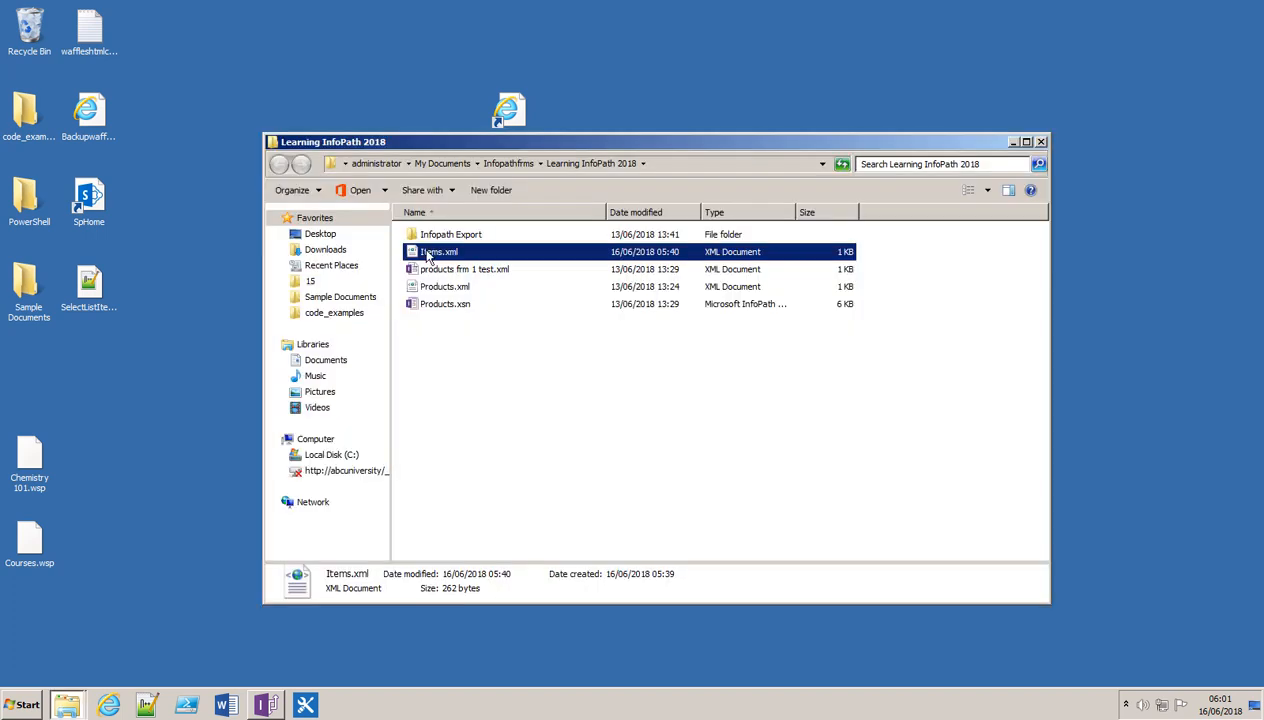
double_click(438, 252)
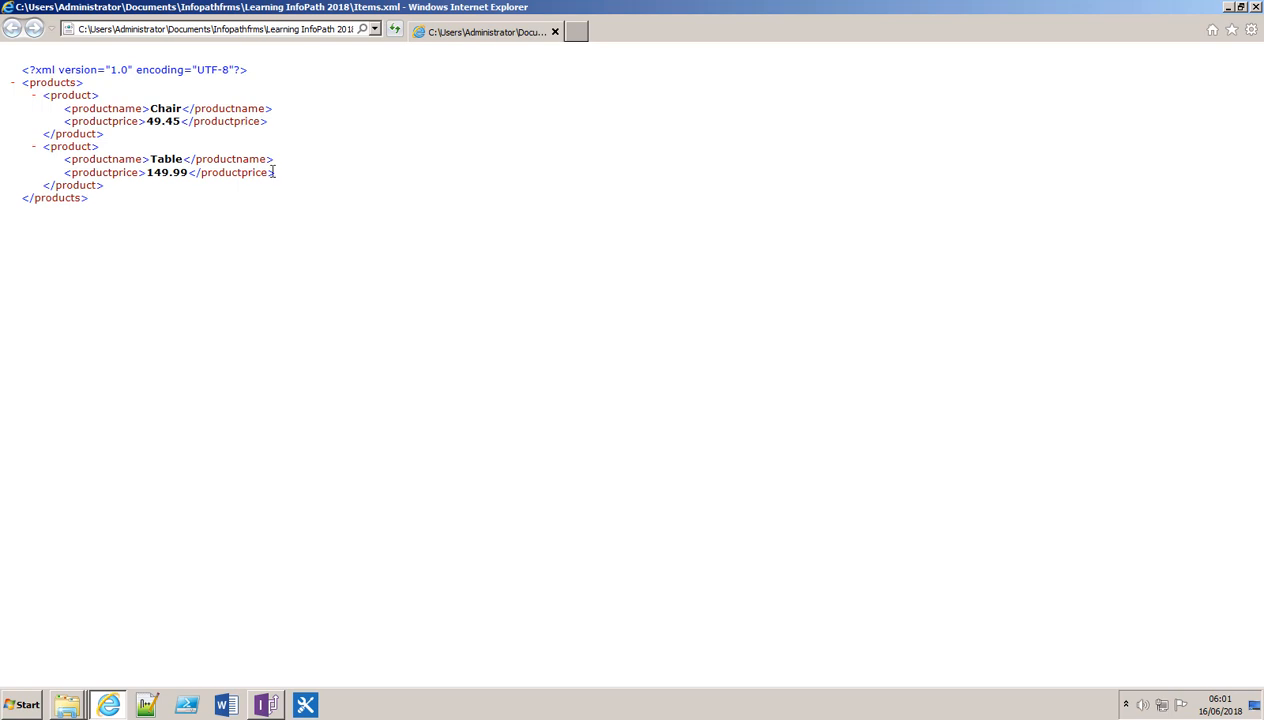
mouse_move(148, 178)
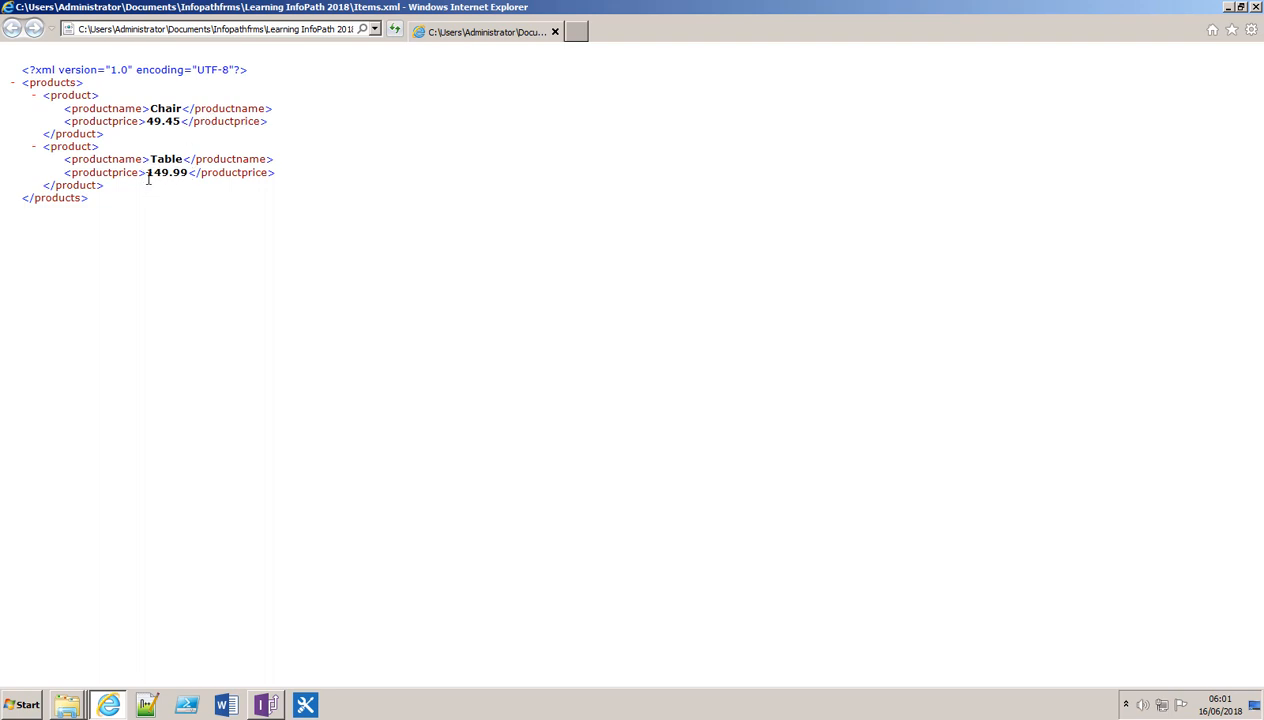
mouse_move(818, 156)
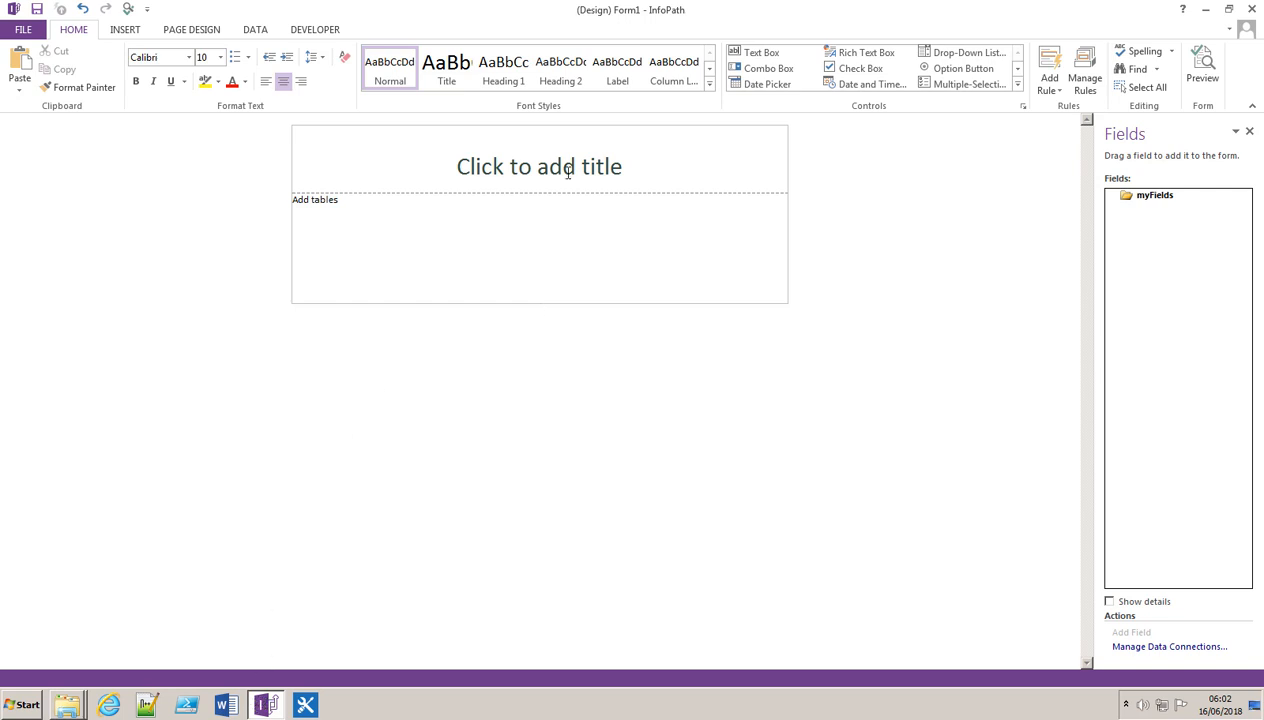
Step: Title the form 'Furniture Items' in the title placeholder
type("F")
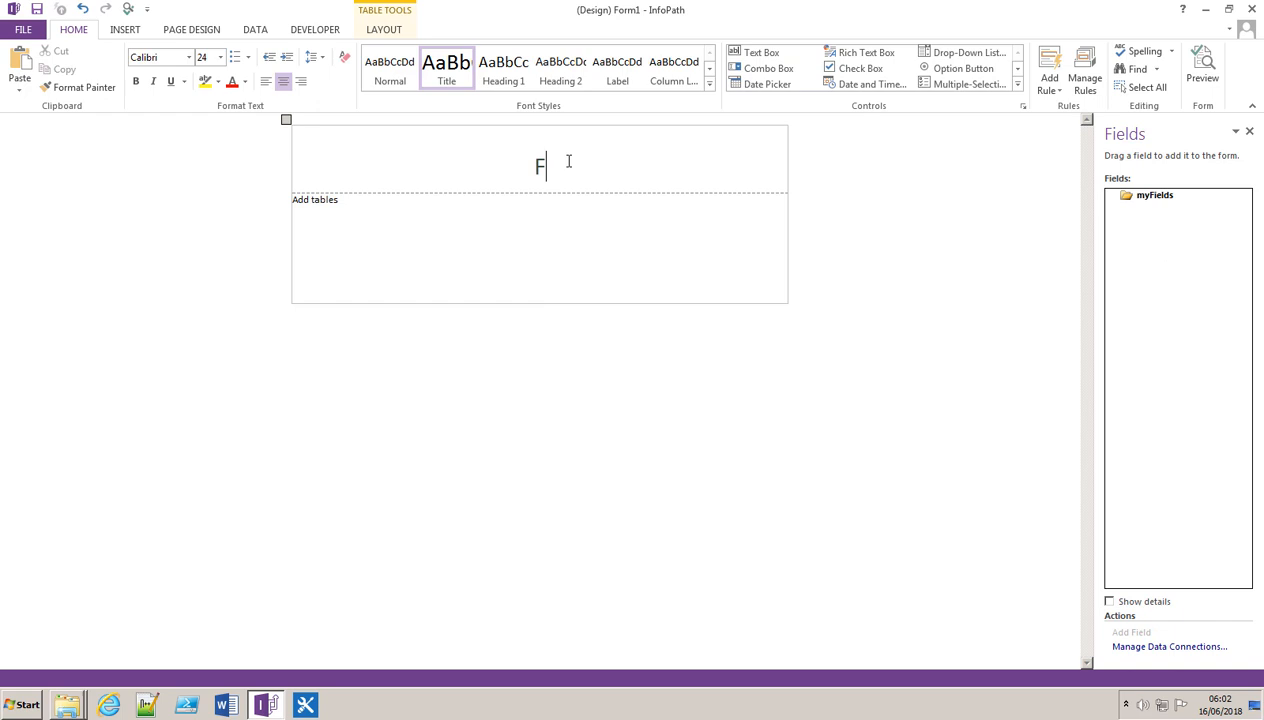
type("urnit")
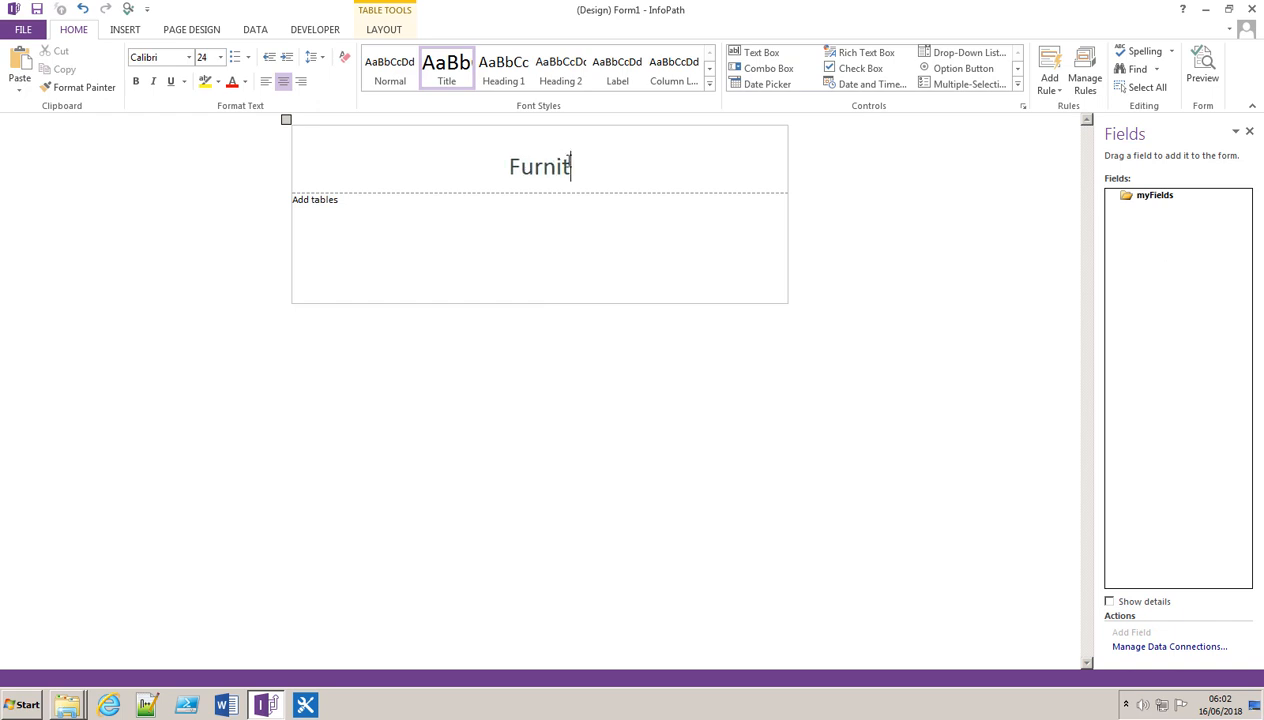
type("ure Items")
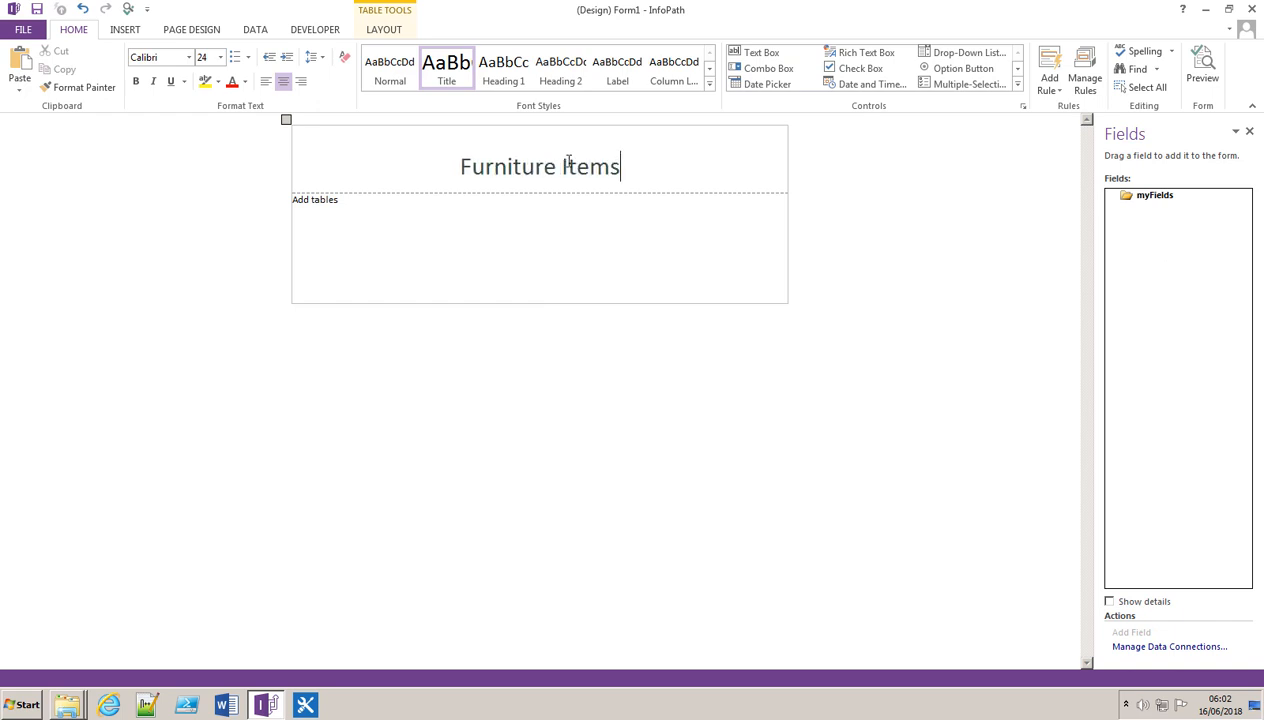
mouse_move(932, 232)
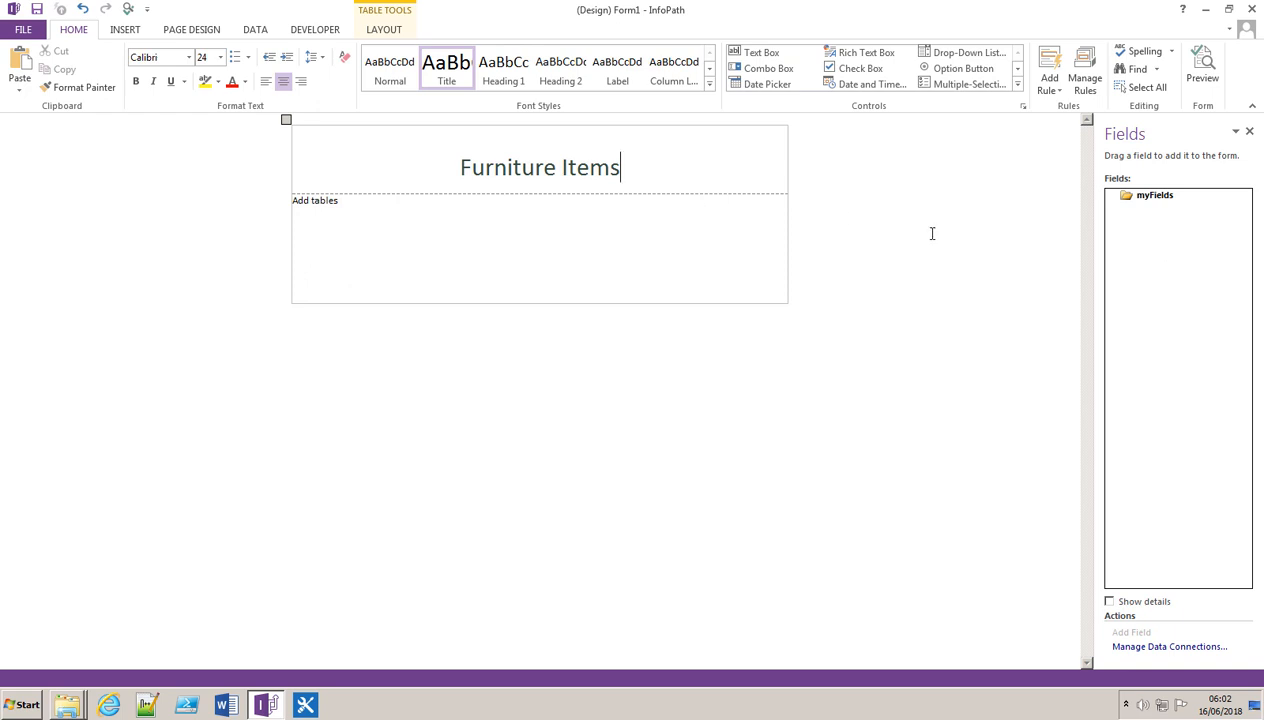
left_click(256, 30)
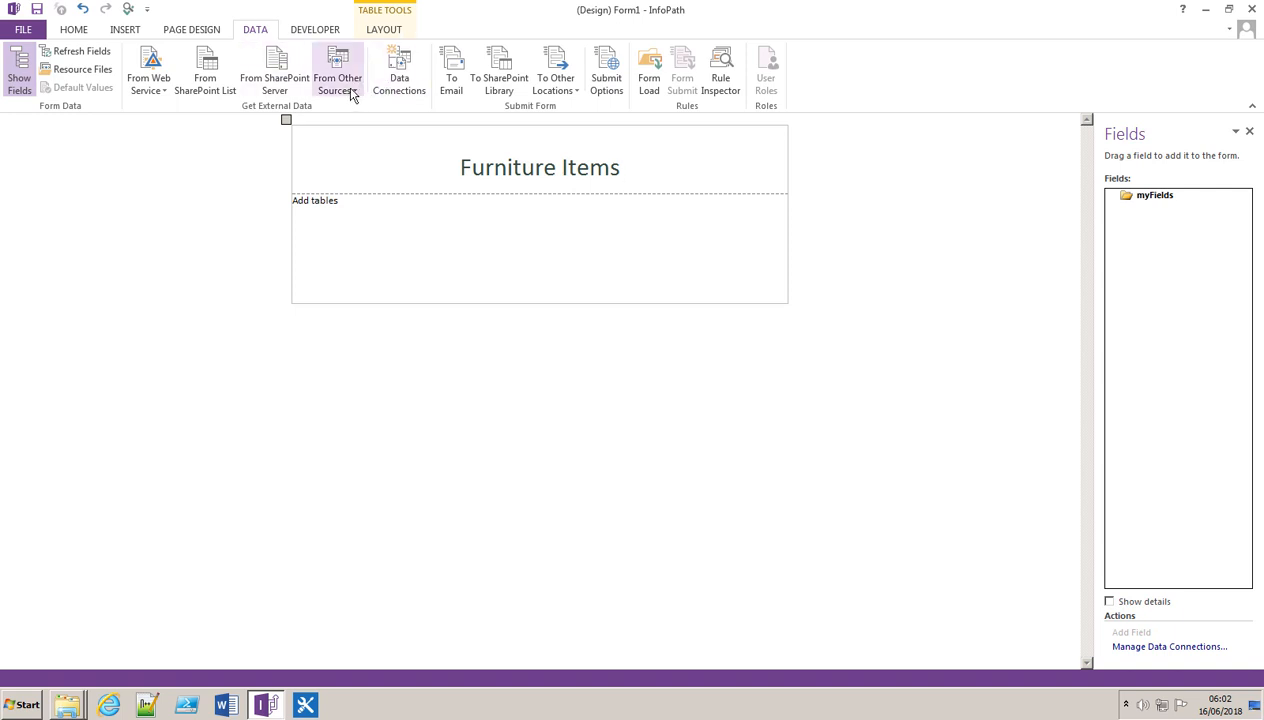
Step: Start an XML file data connection and browse to the Learning InfoPath 2018 folder
left_click(338, 70)
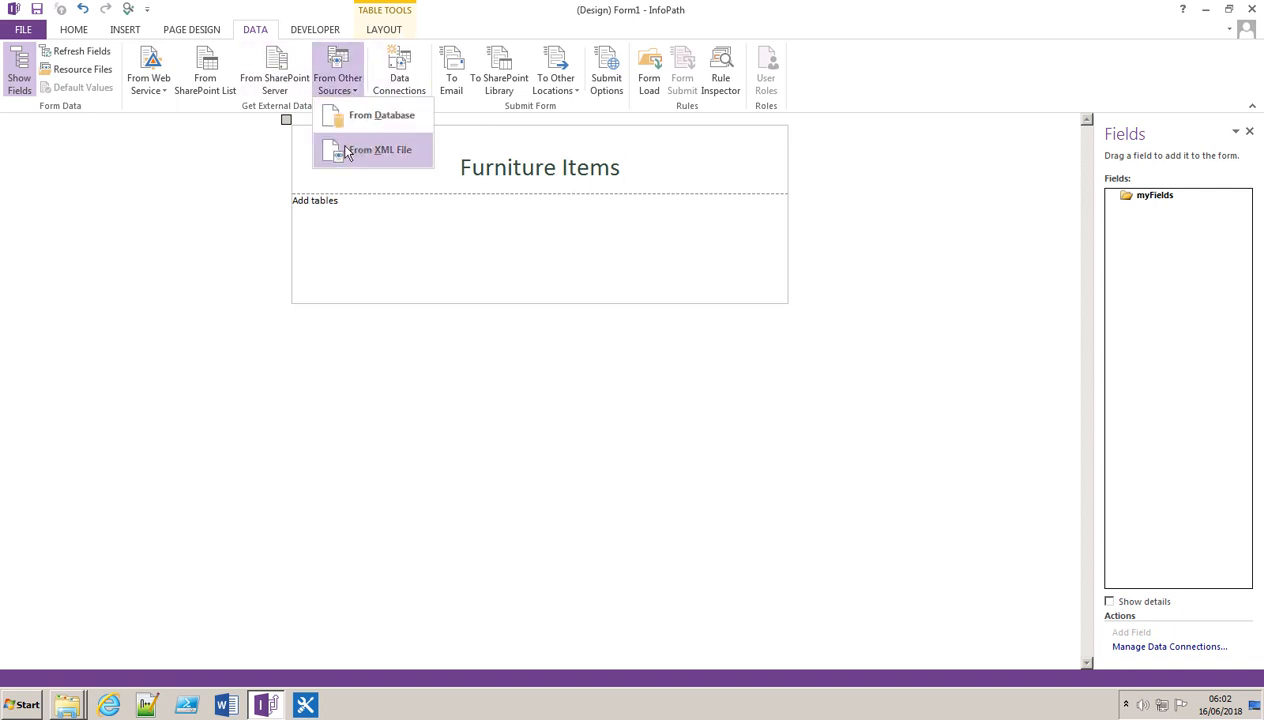
left_click(378, 148)
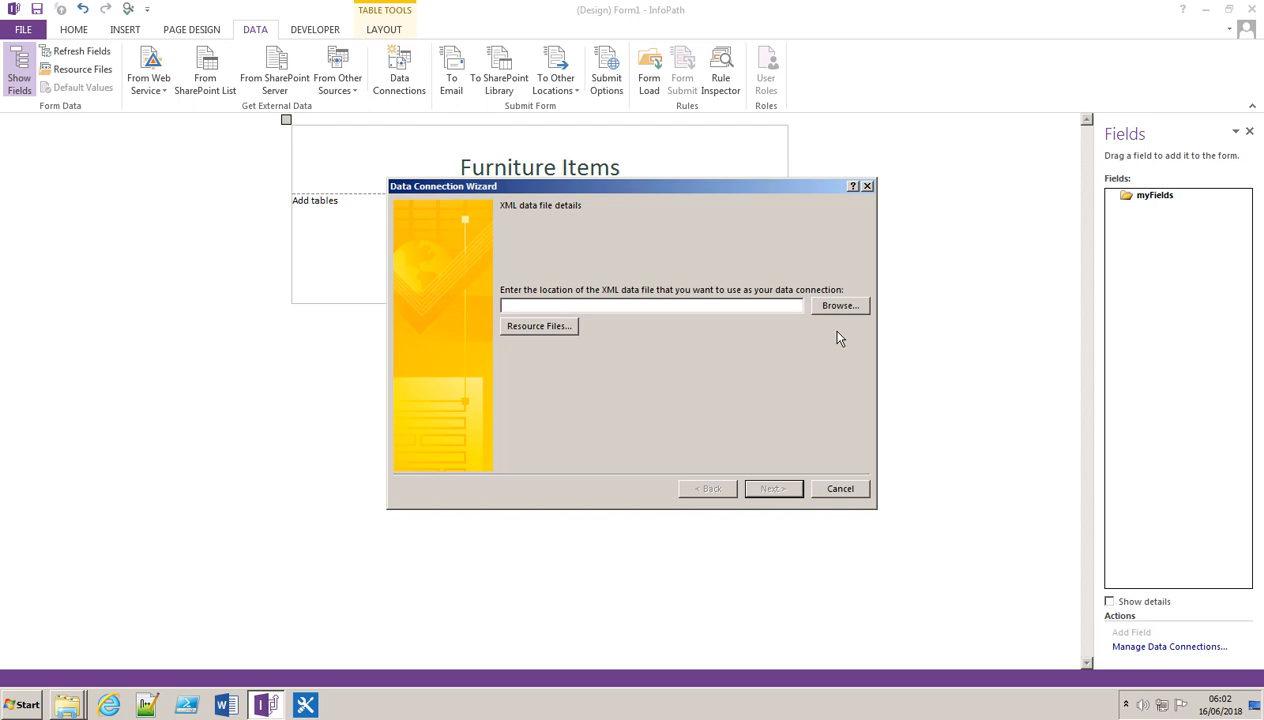
left_click(840, 304)
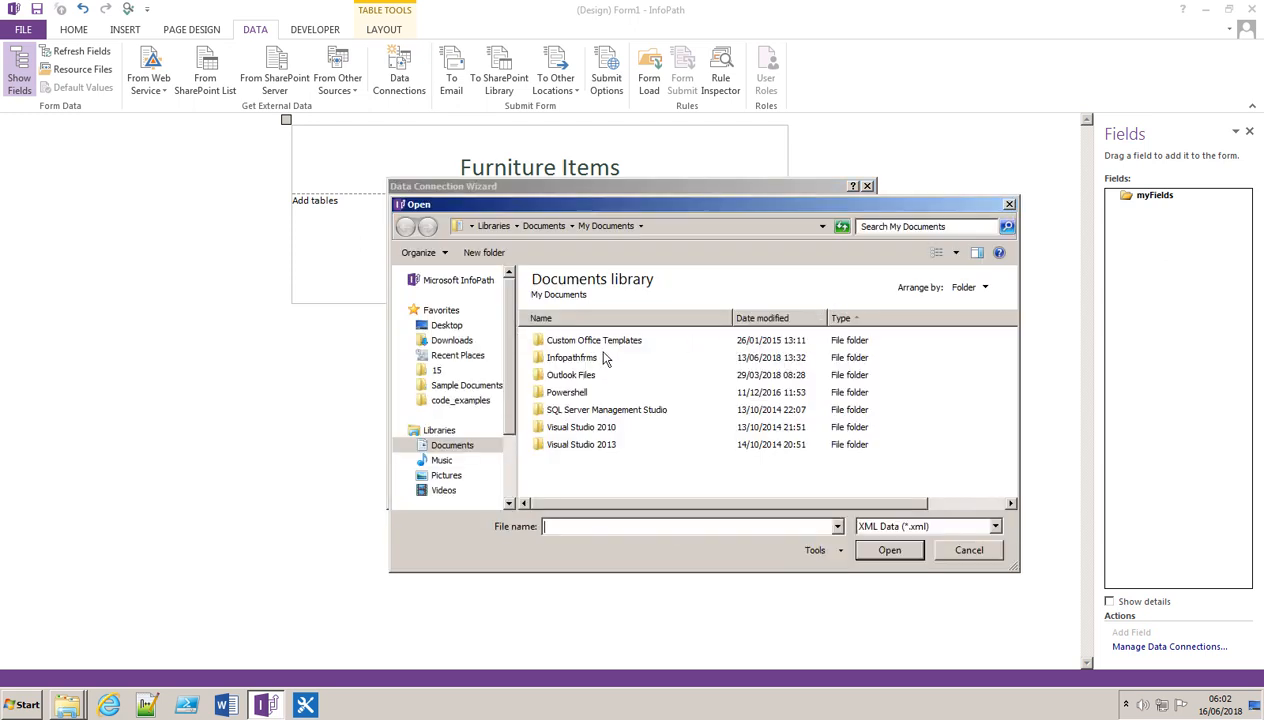
double_click(572, 356)
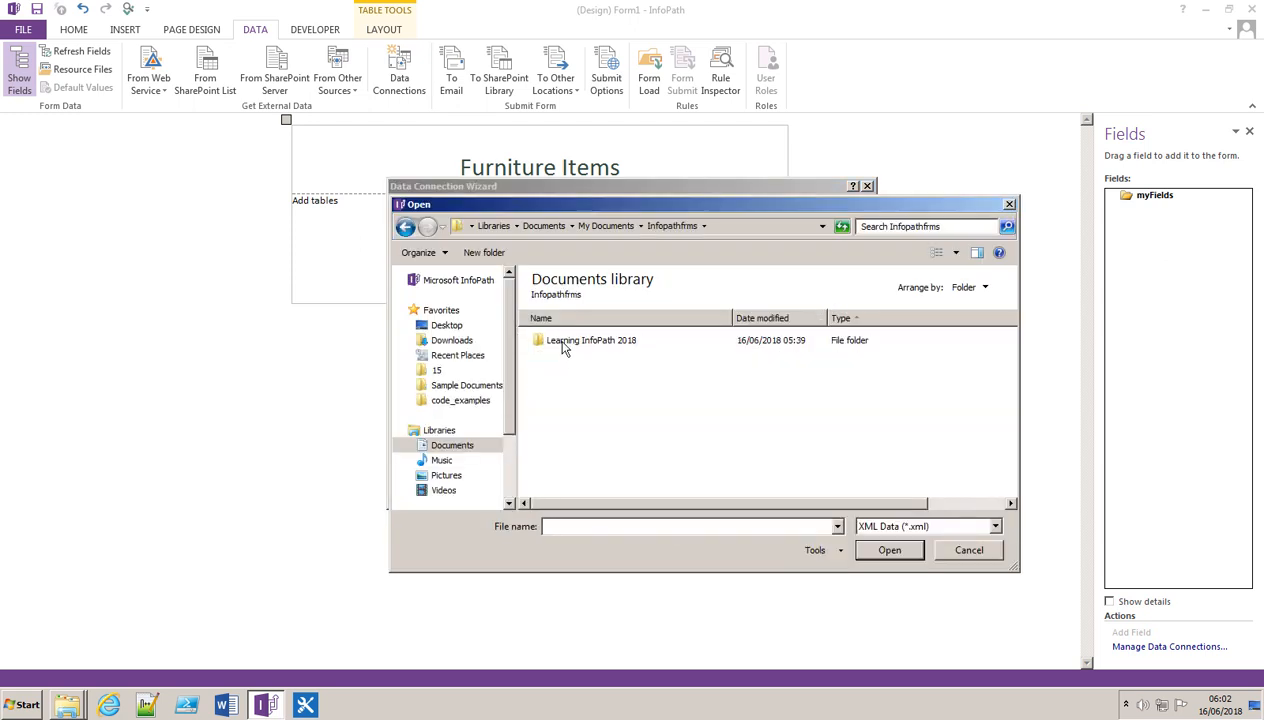
double_click(590, 340)
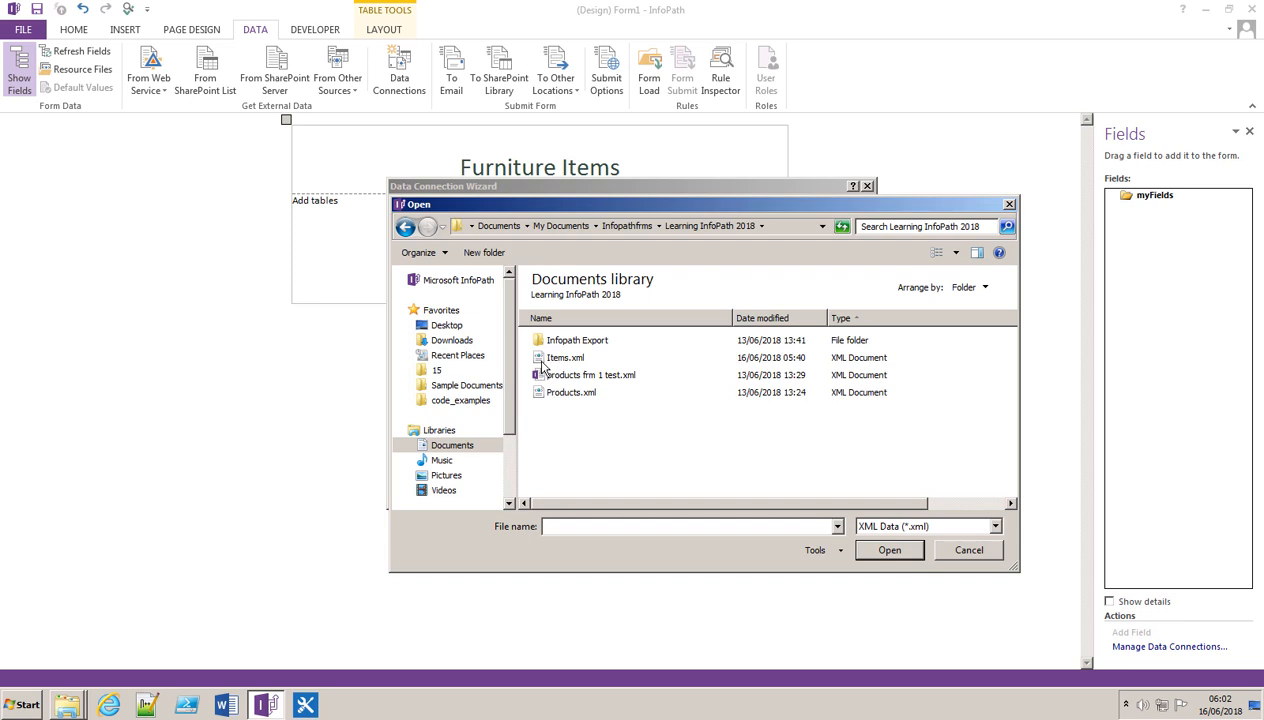
Step: Choose Items.xml as the data source file and continue the connection wizard
left_click(564, 356)
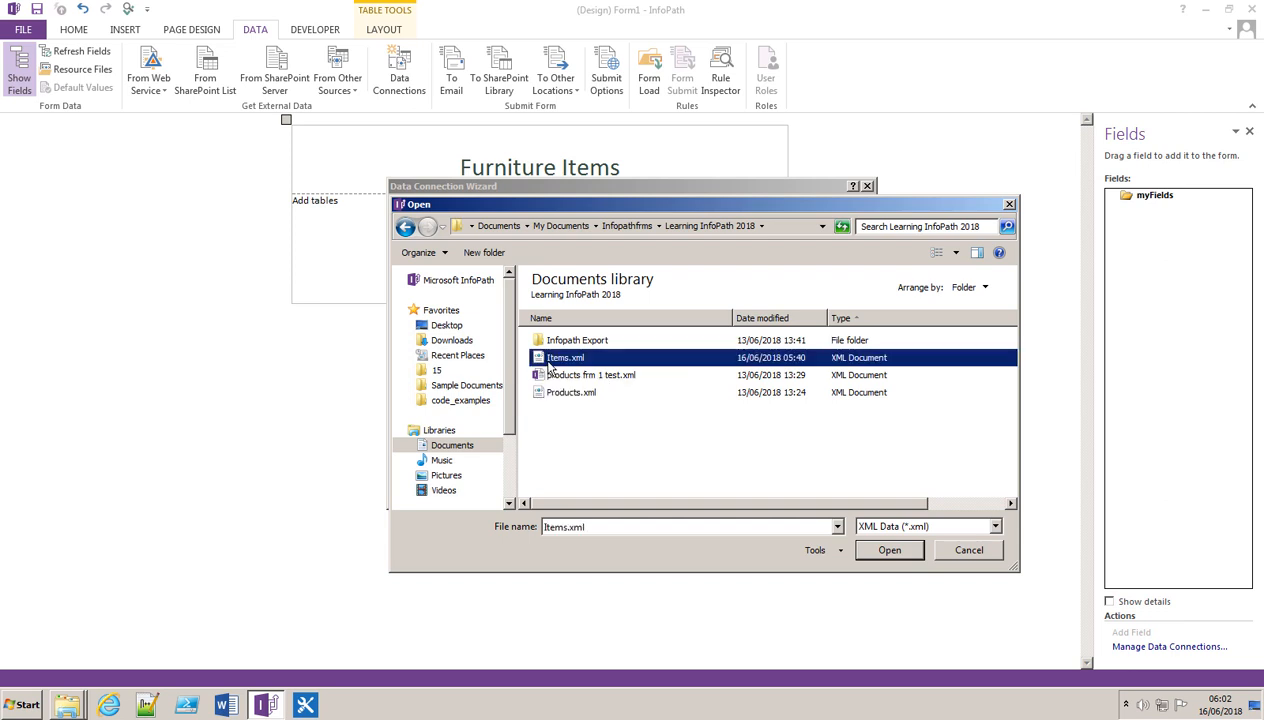
left_click(888, 550)
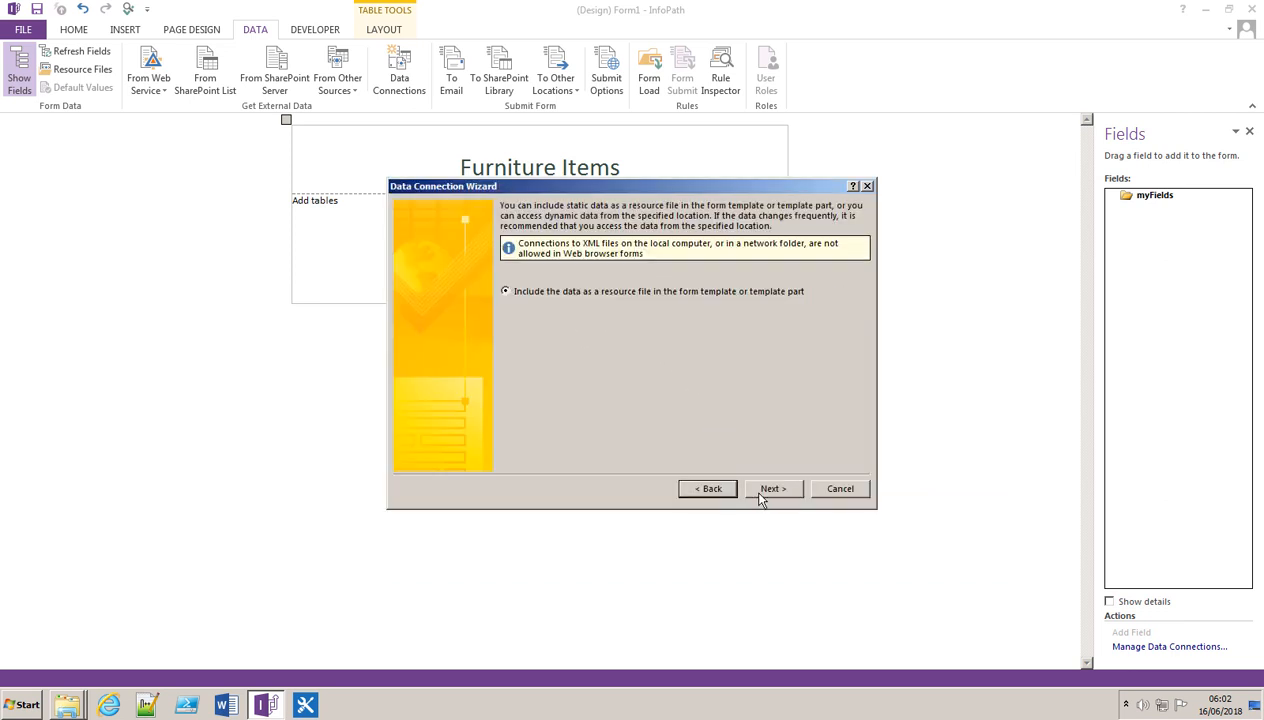
left_click(772, 488)
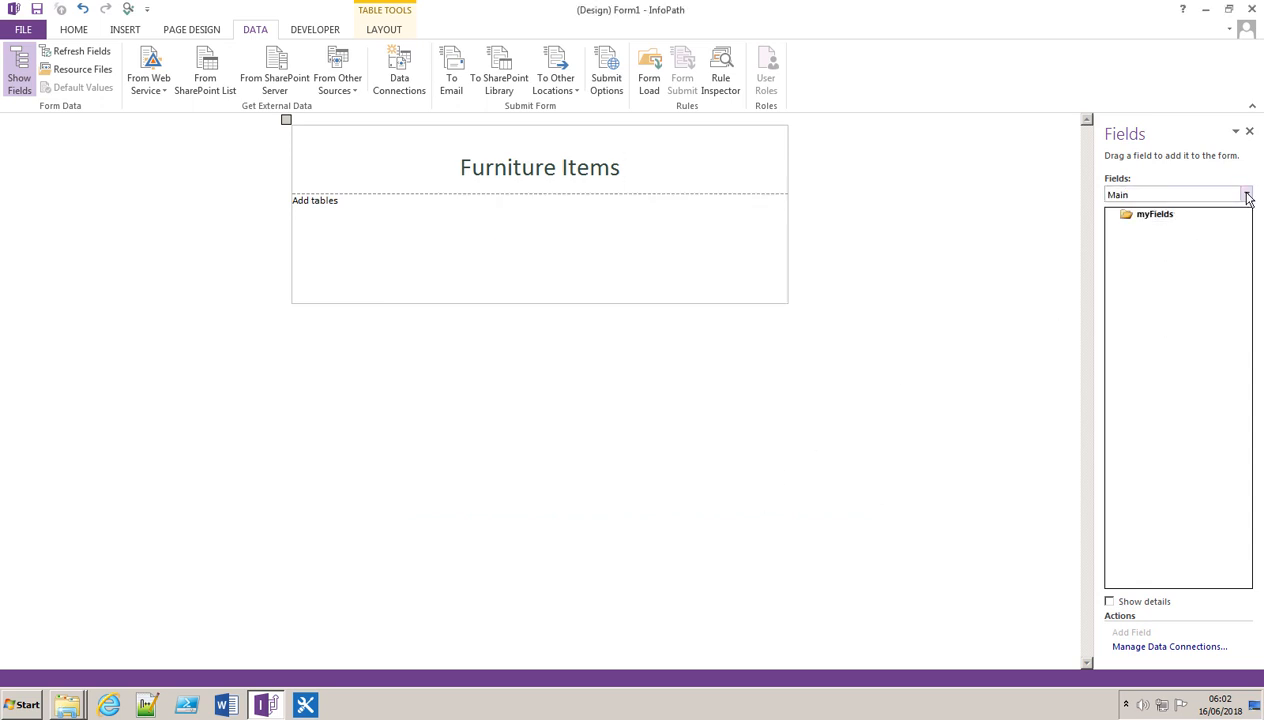
Step: Insert a repeating table of Productname and Productprice from the Items (Secondary) products group
left_click(1244, 194)
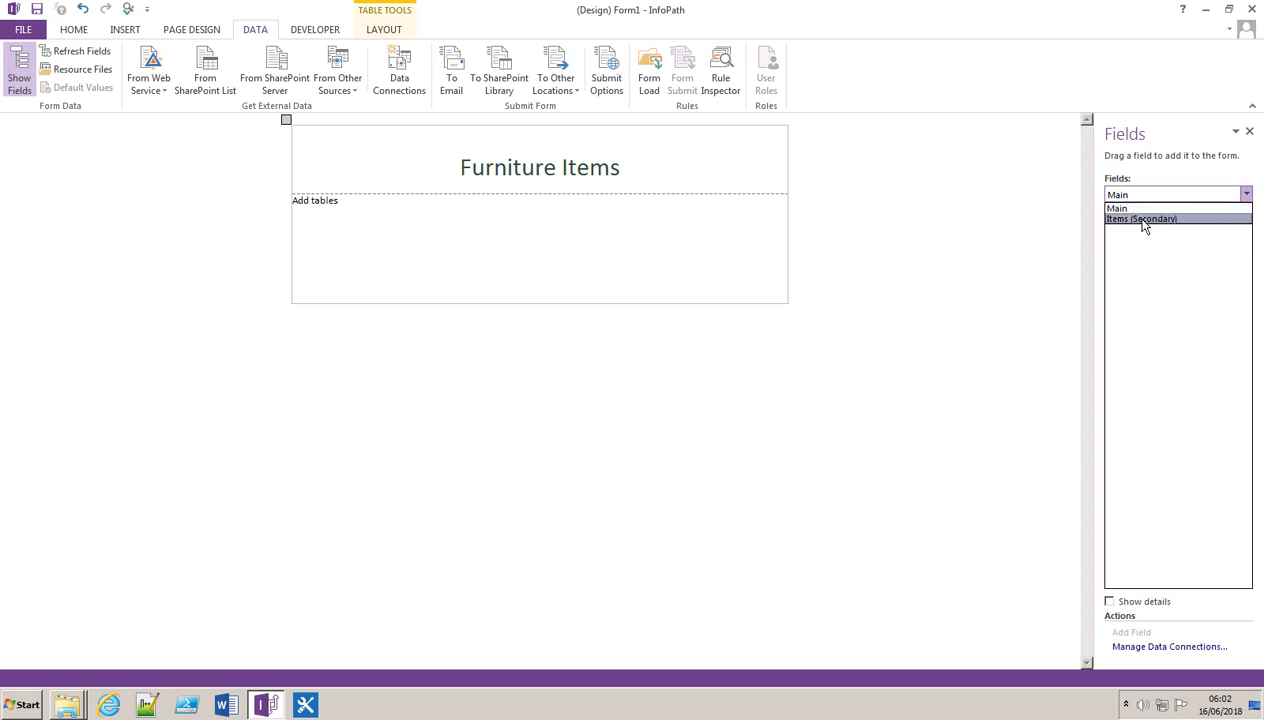
left_click(1140, 218)
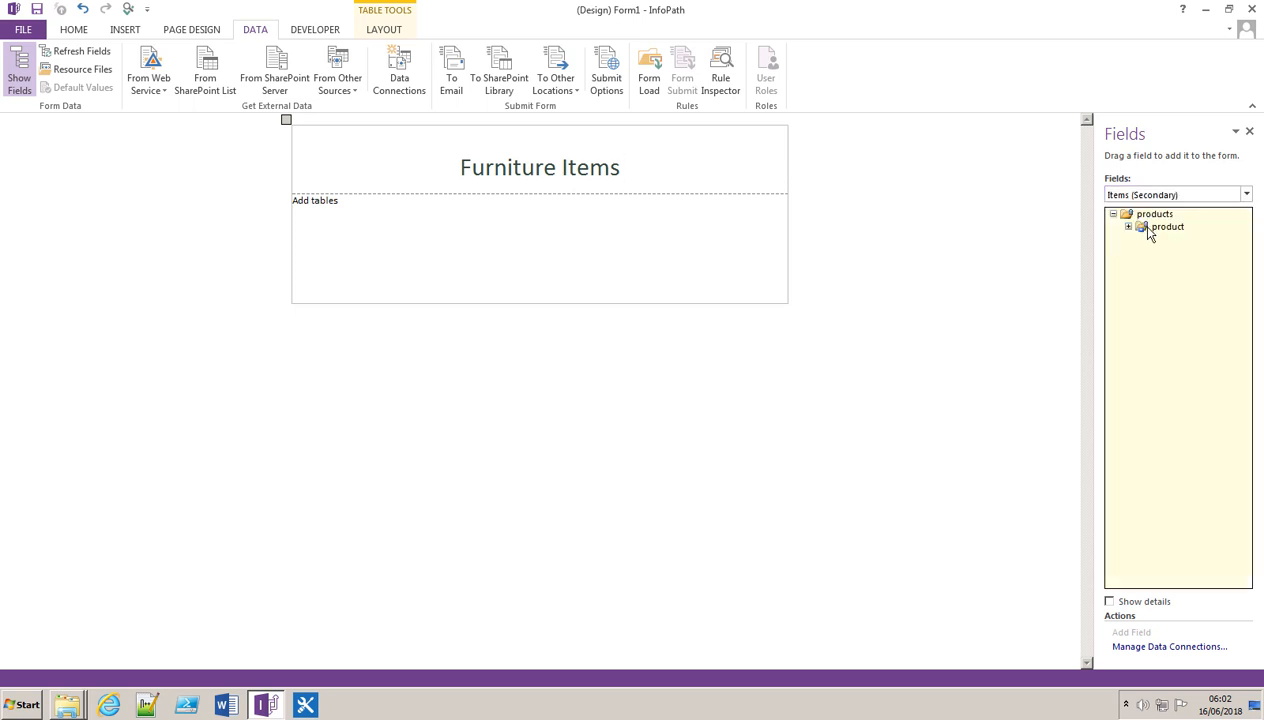
left_click(1154, 212)
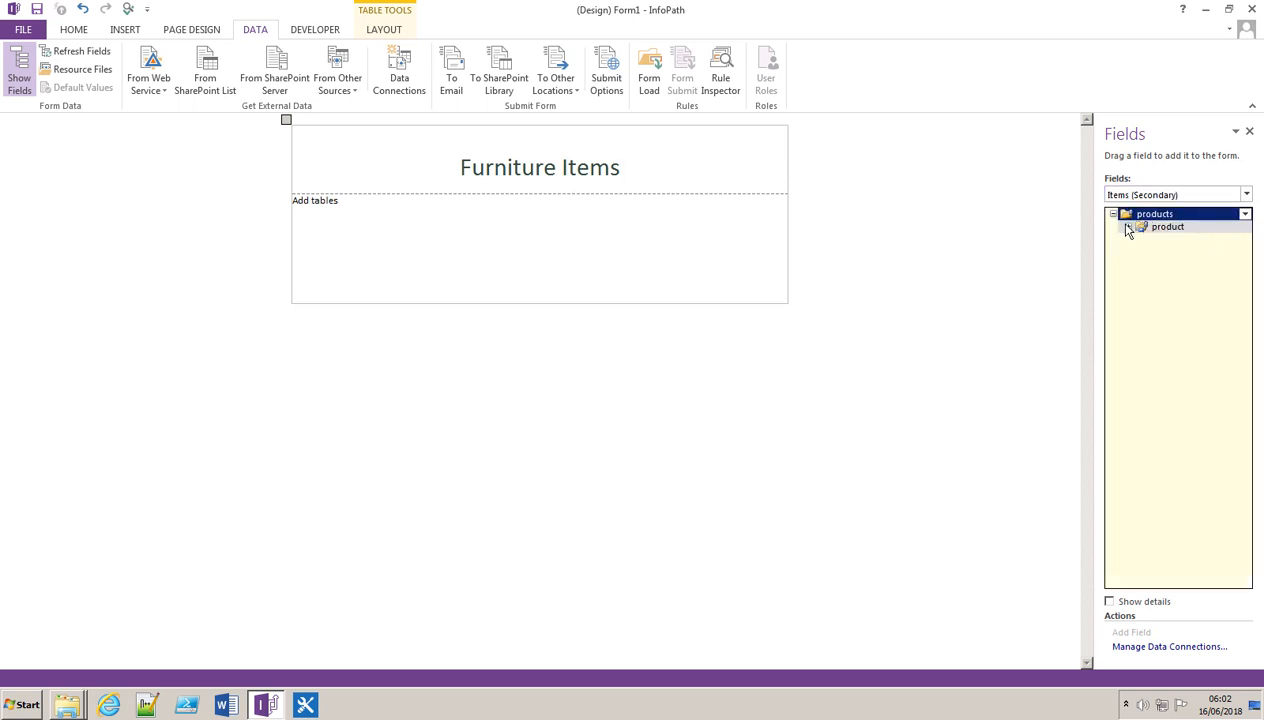
left_click(1128, 226)
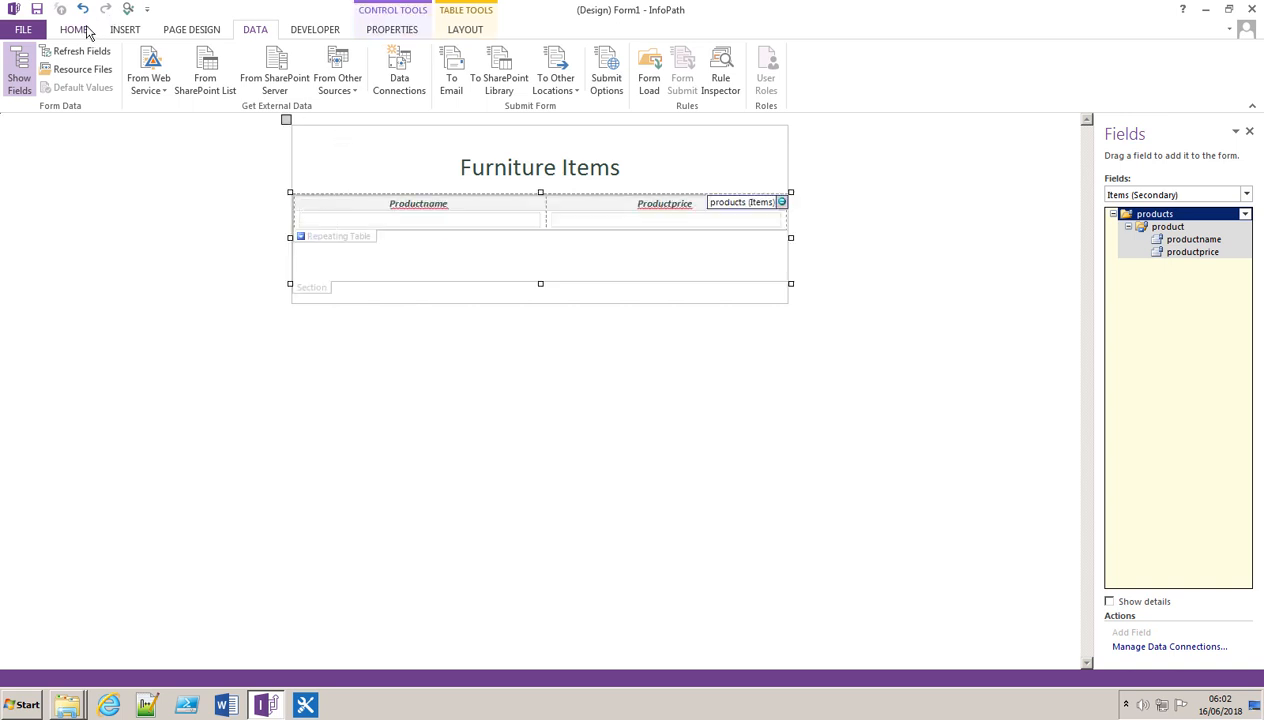
left_click(72, 30)
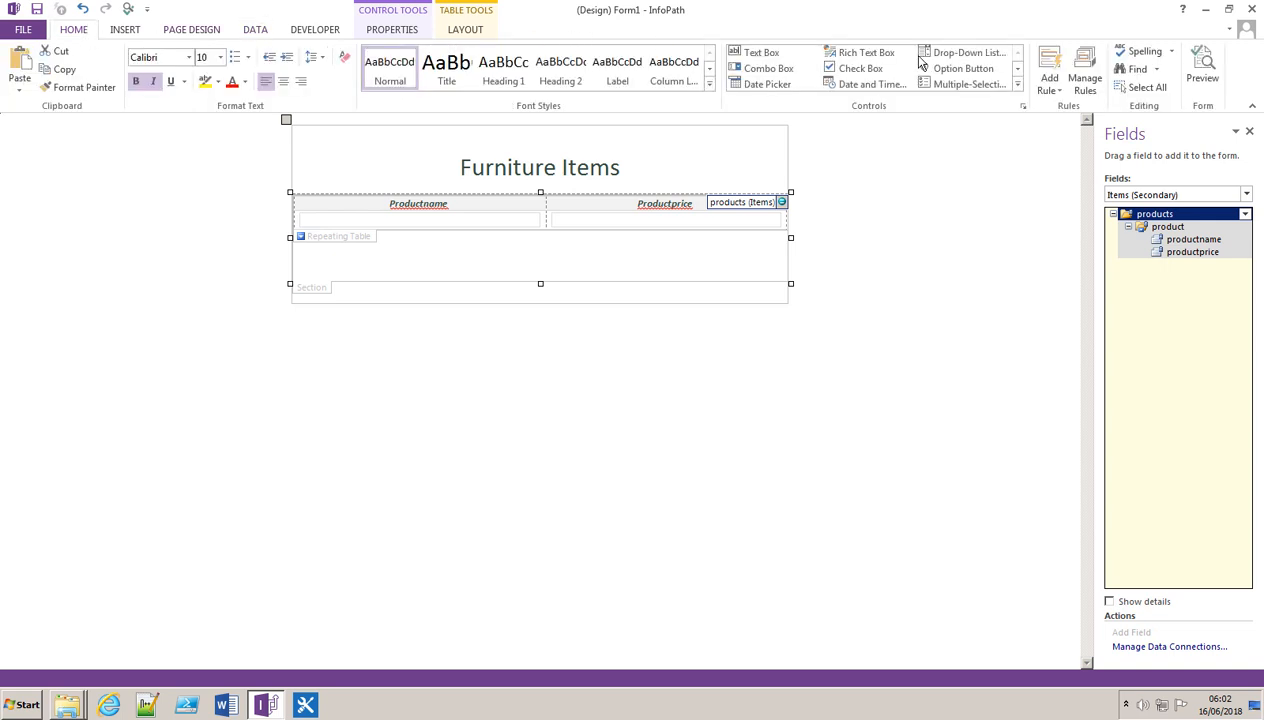
Step: Preview the form and check the table shows Chair 49.45 and Table 149.99
left_click(1202, 64)
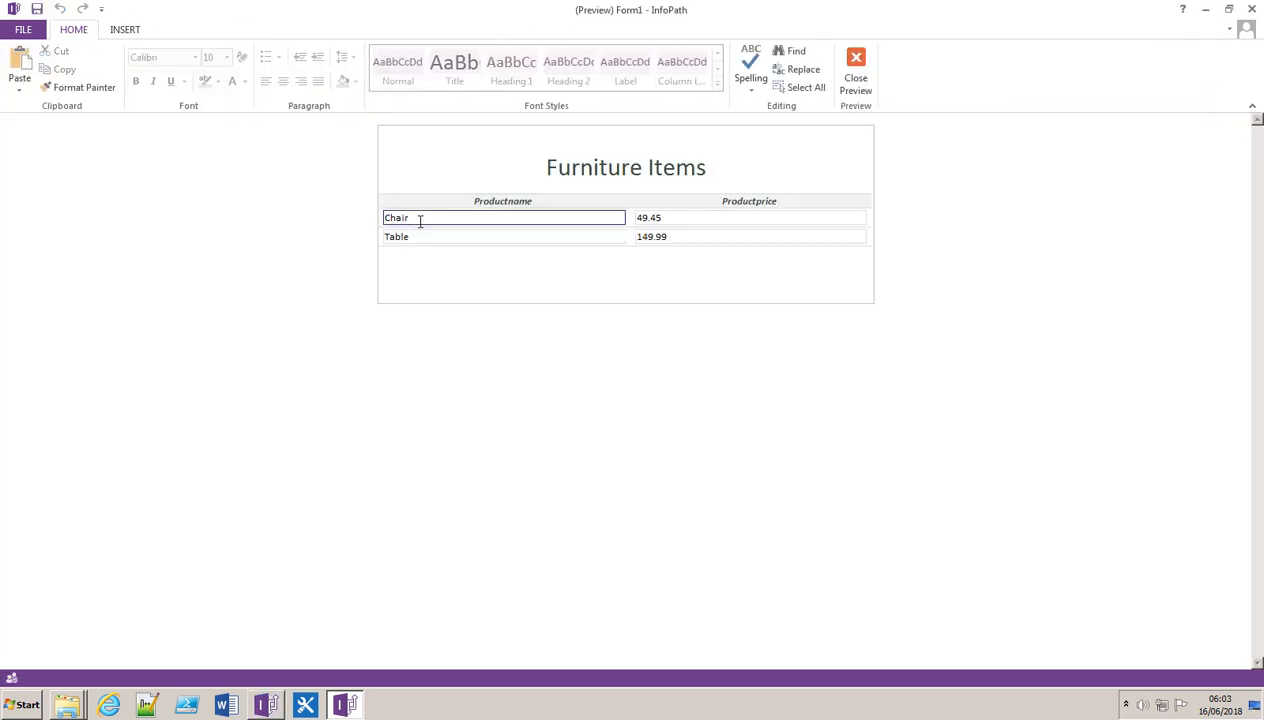
left_click(748, 216)
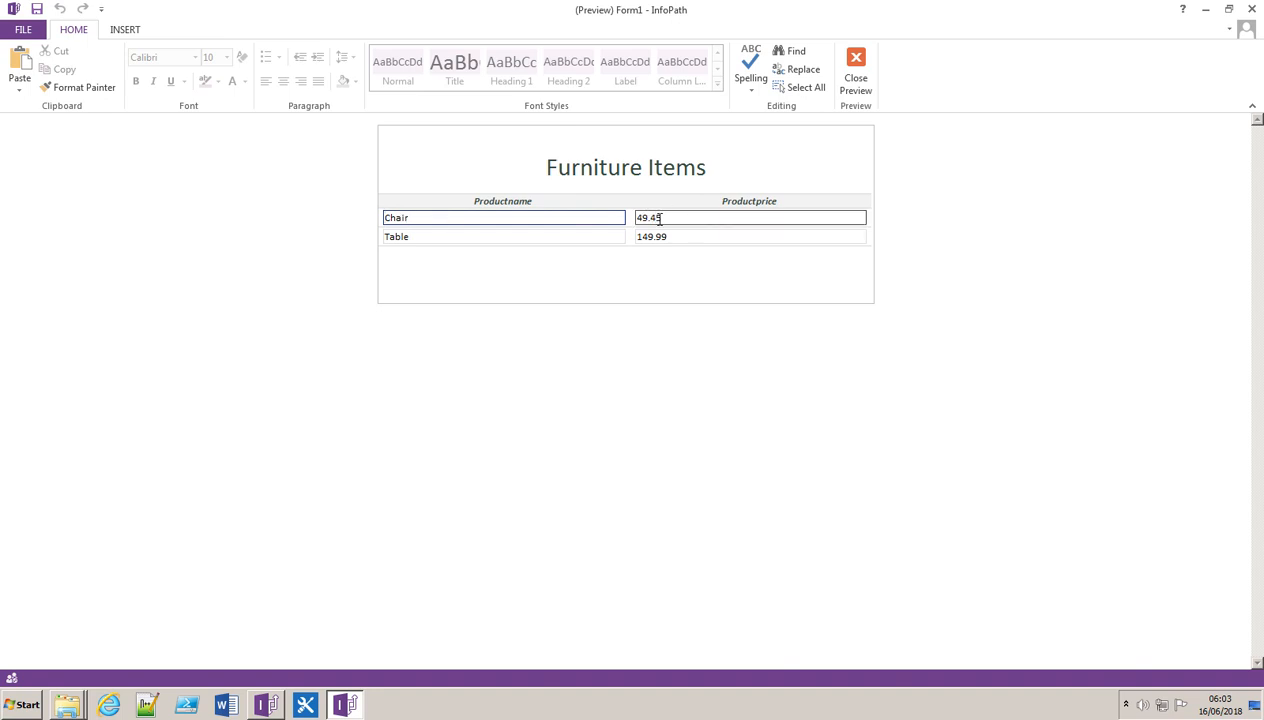